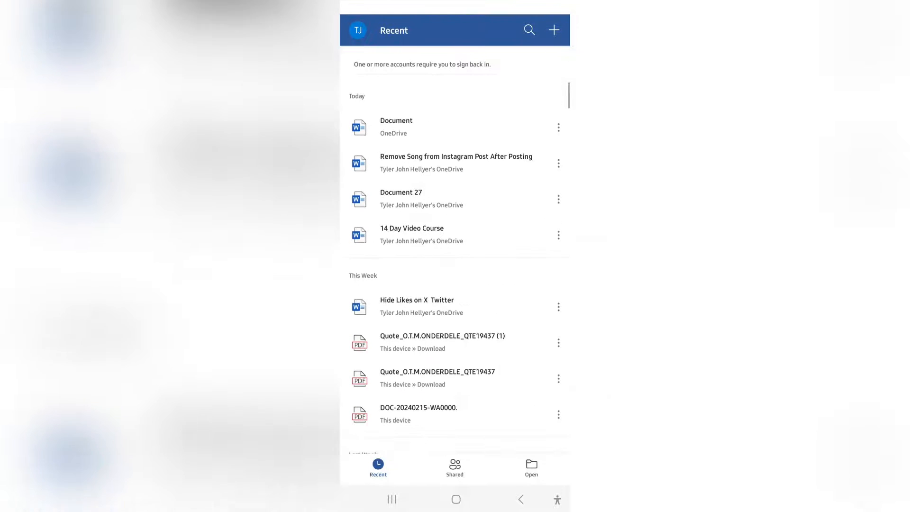
# Open 'Document' from today's recent files, showing the resume read-only.
pyautogui.click(396, 126)
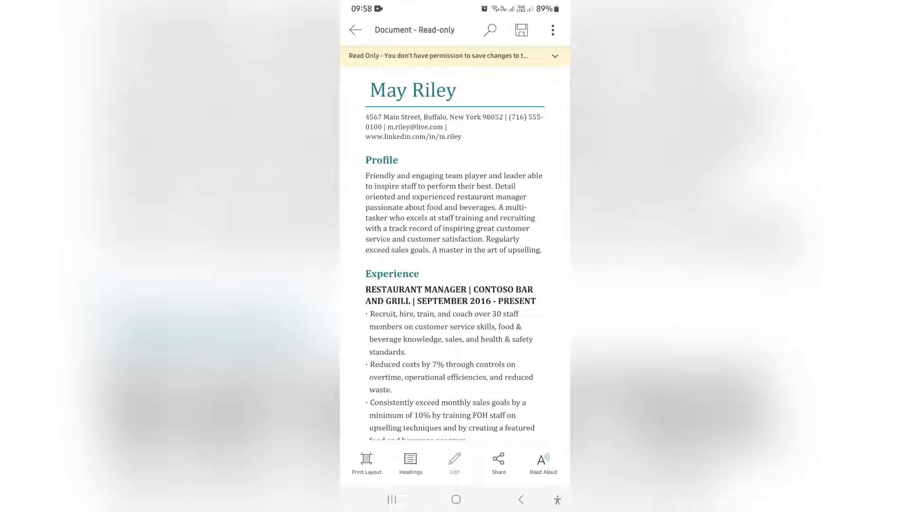
pyautogui.click(554, 56)
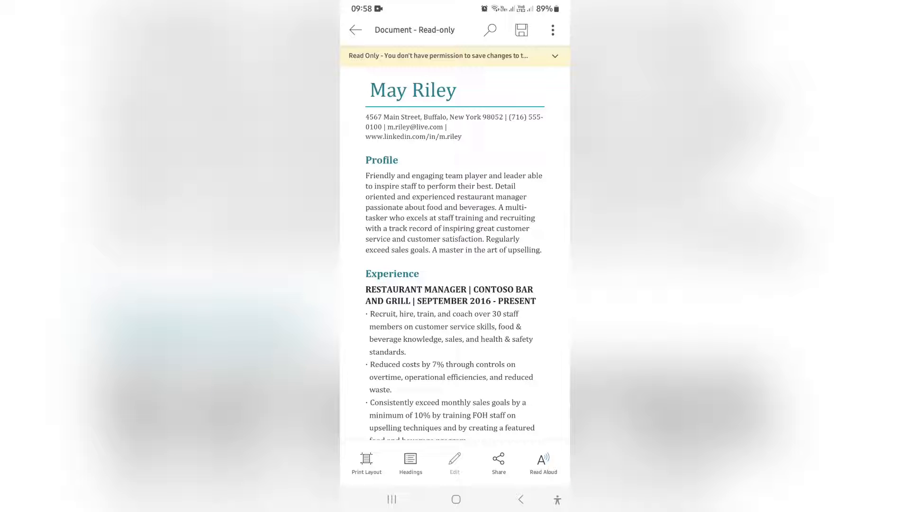
pyautogui.click(551, 29)
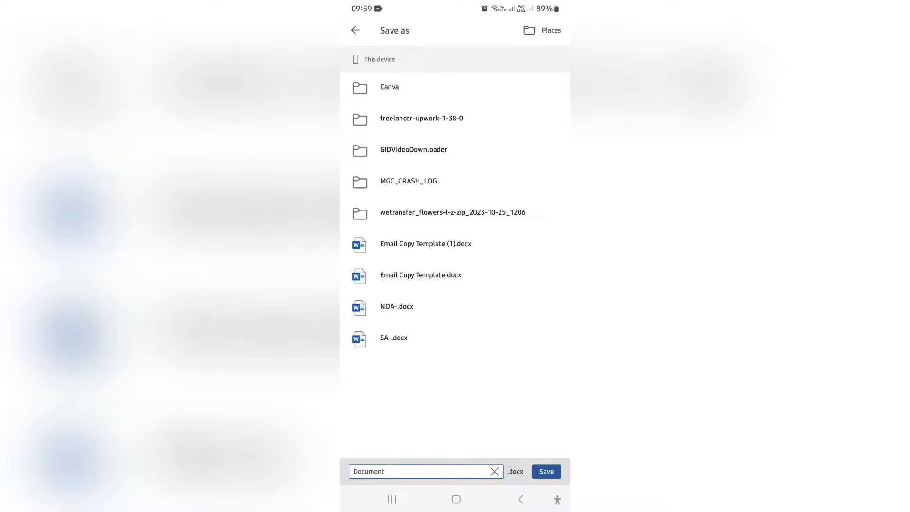
# Select the file name field in the Download folder Save as screen.
pyautogui.click(423, 470)
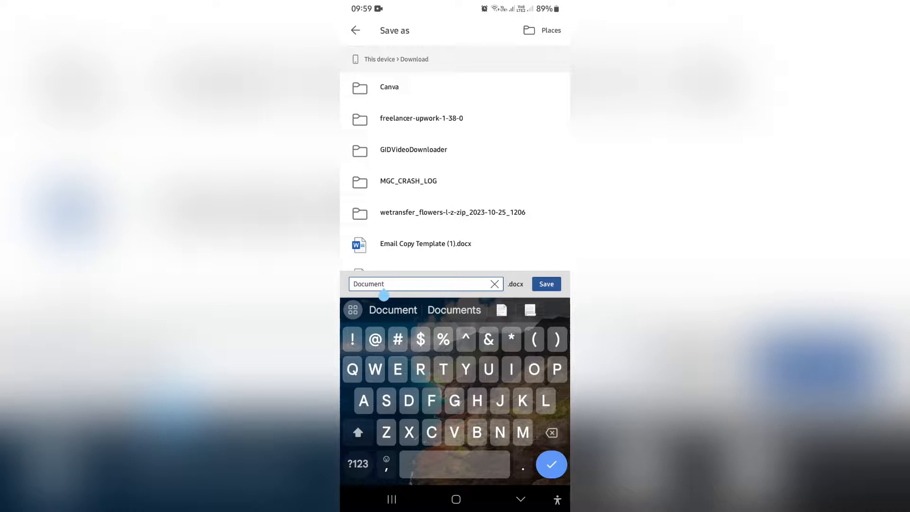
# Save the copy as 'Read and Edit' in the Download folder.
pyautogui.write('Read and Edit')
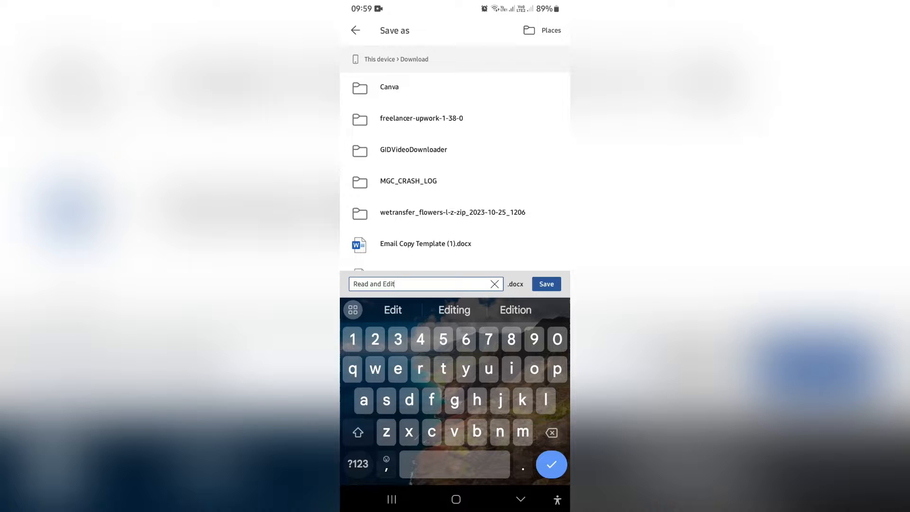
pyautogui.click(545, 283)
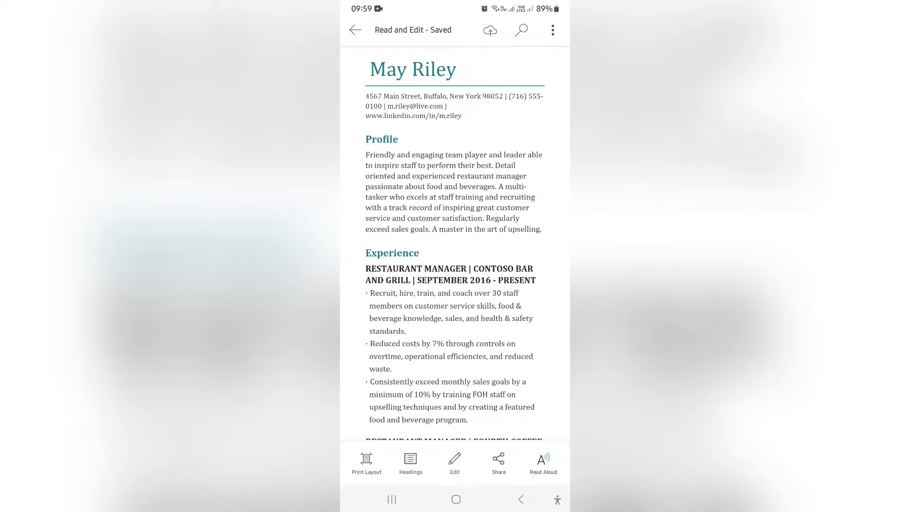
# Switch the 'Read and Edit - Saved' resume into editing mode via Edit.
pyautogui.click(454, 462)
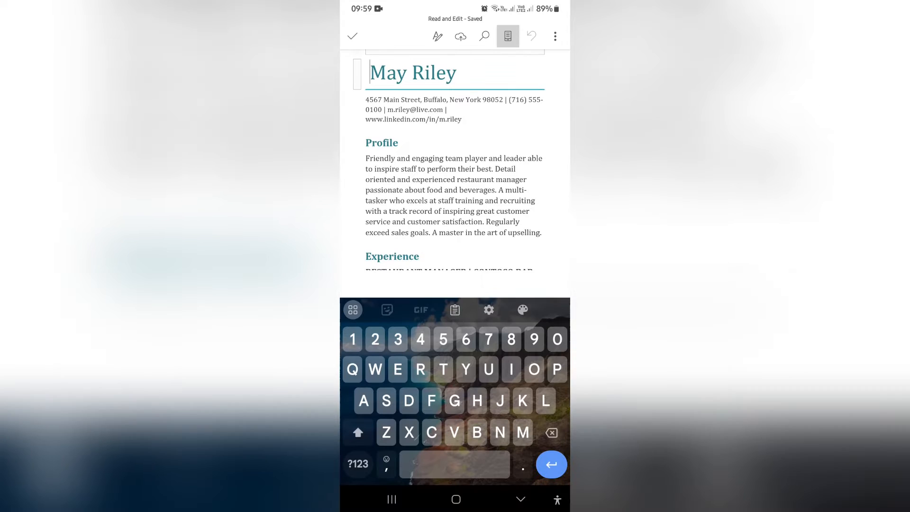